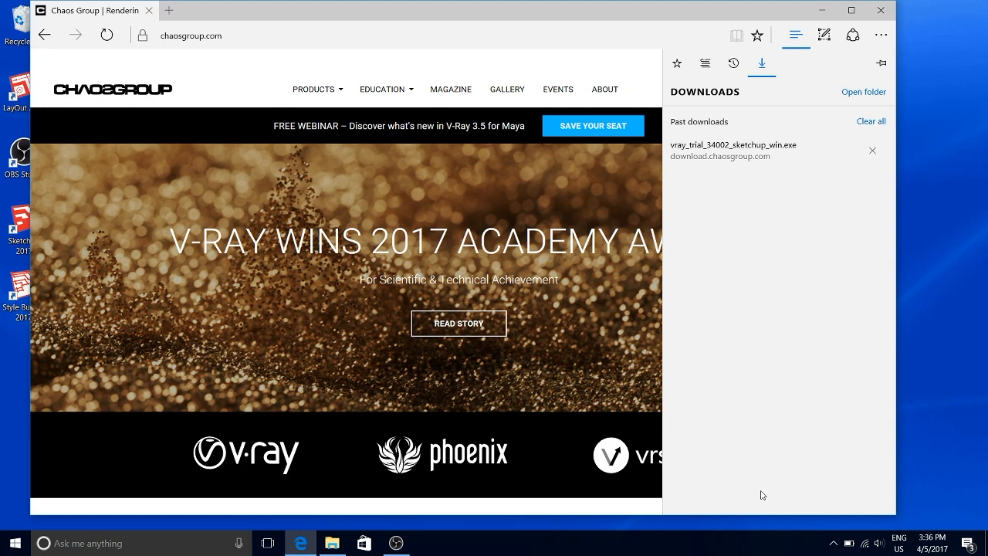
mouse_move(749, 155)
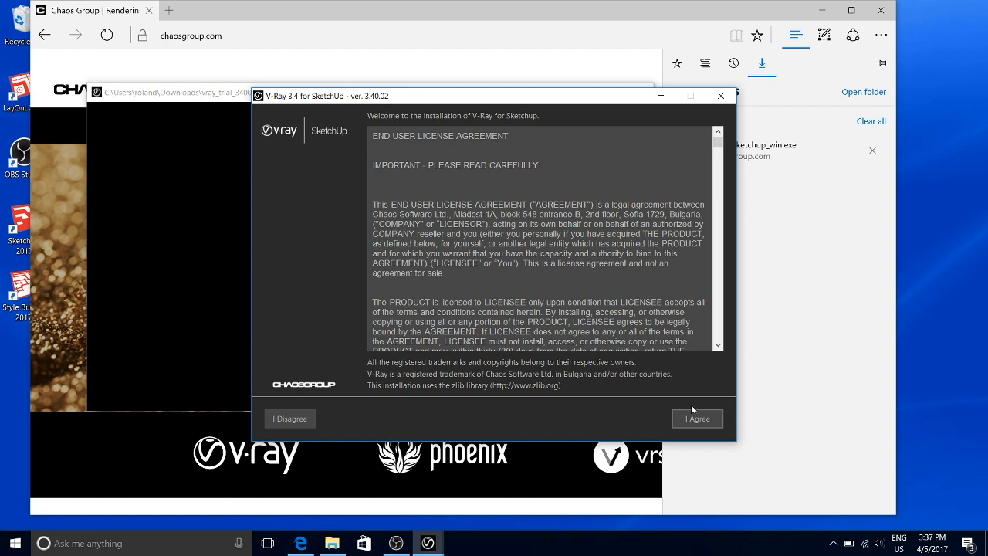
Step: Accept the V-Ray license agreement and choose Customize to reach the license server connection options
left_click(695, 418)
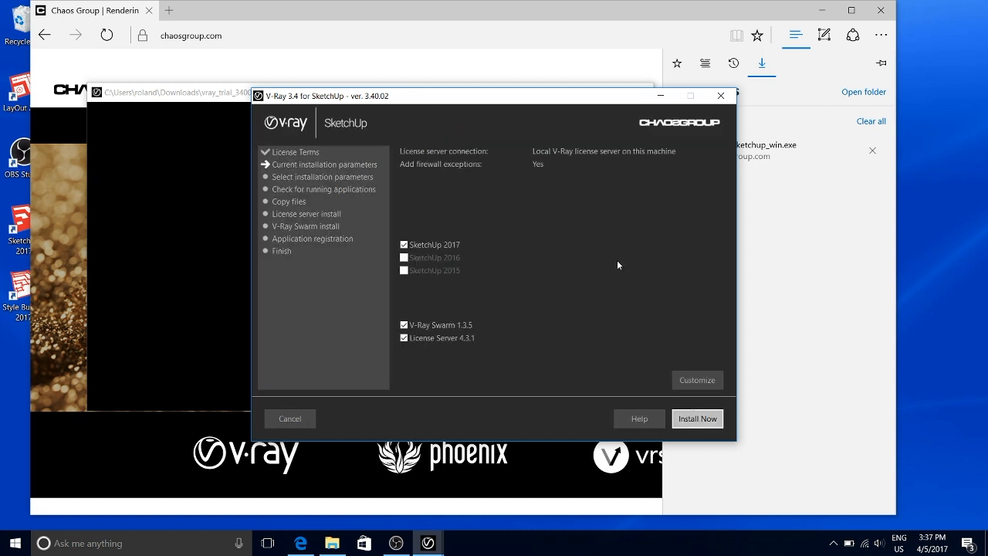
mouse_move(450, 236)
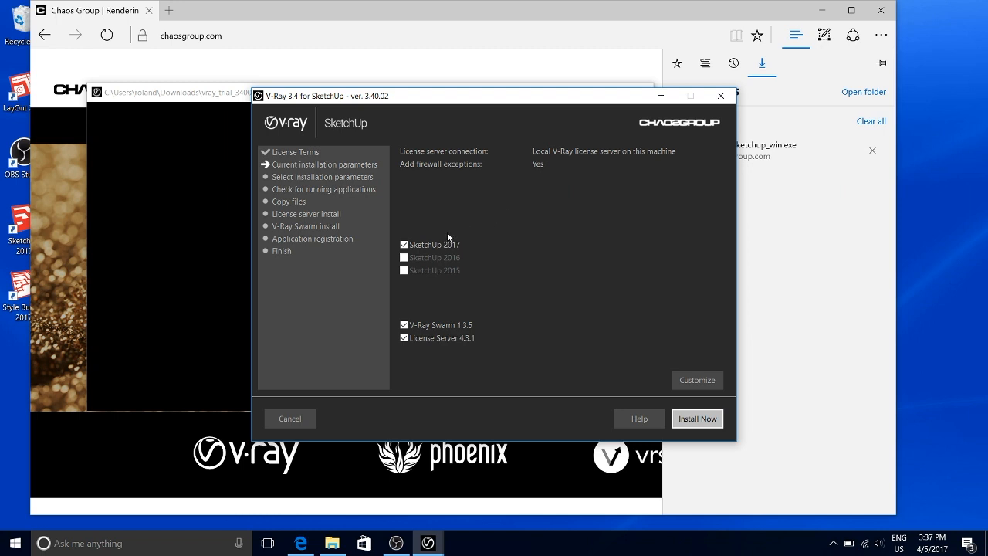
mouse_move(436, 226)
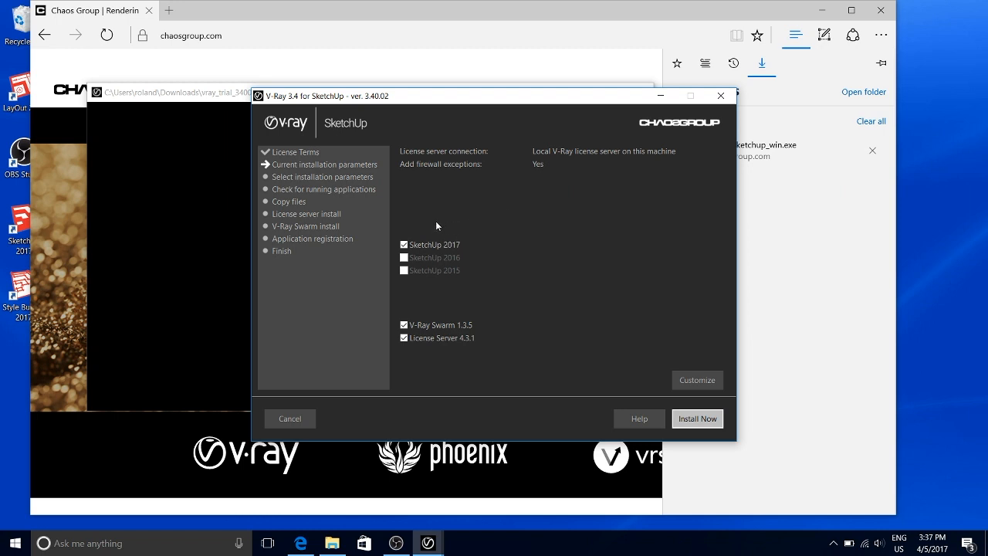
mouse_move(448, 232)
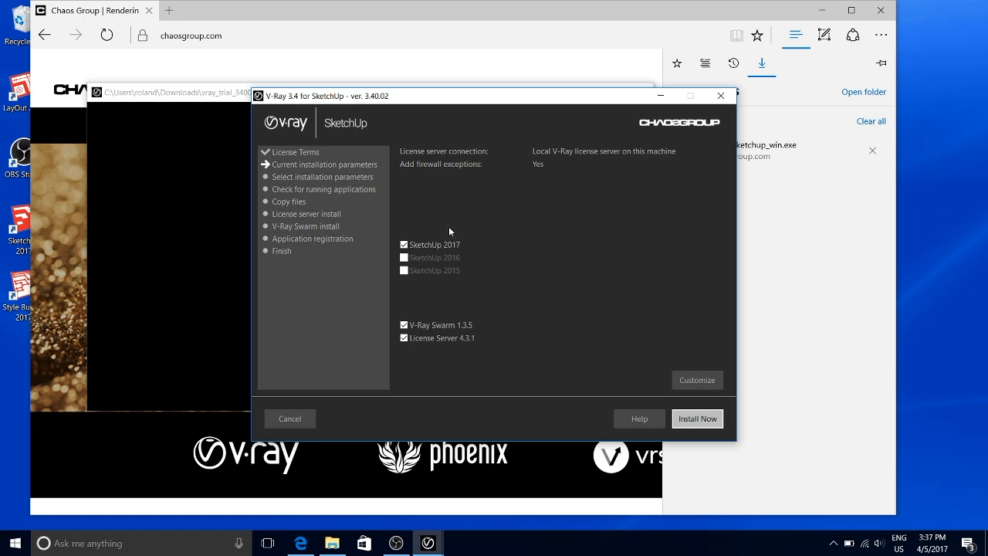
mouse_move(409, 315)
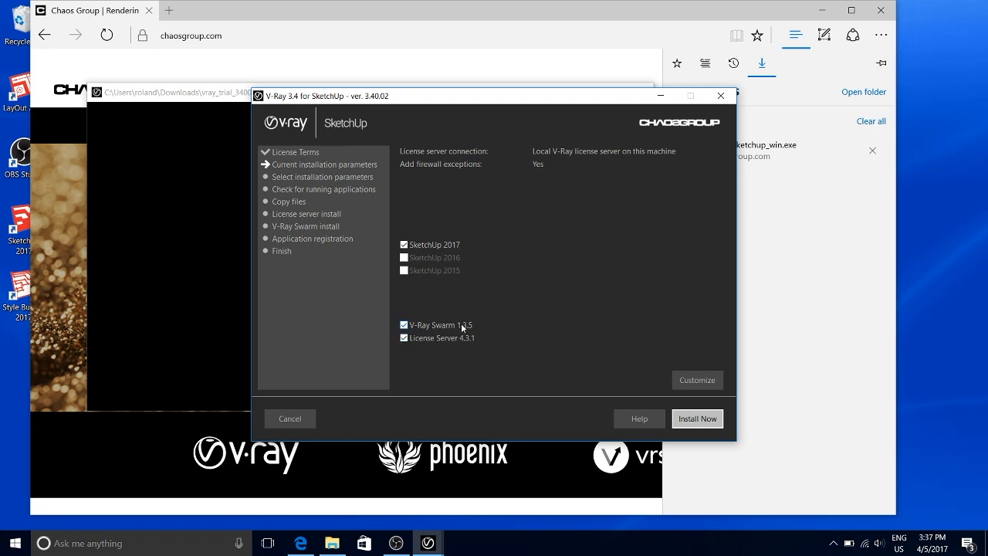
mouse_move(478, 331)
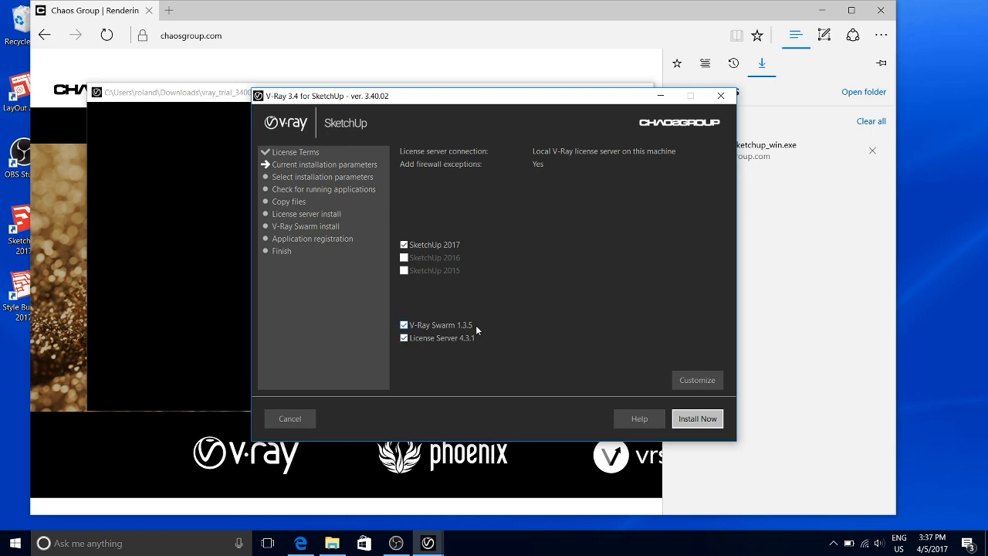
mouse_move(468, 325)
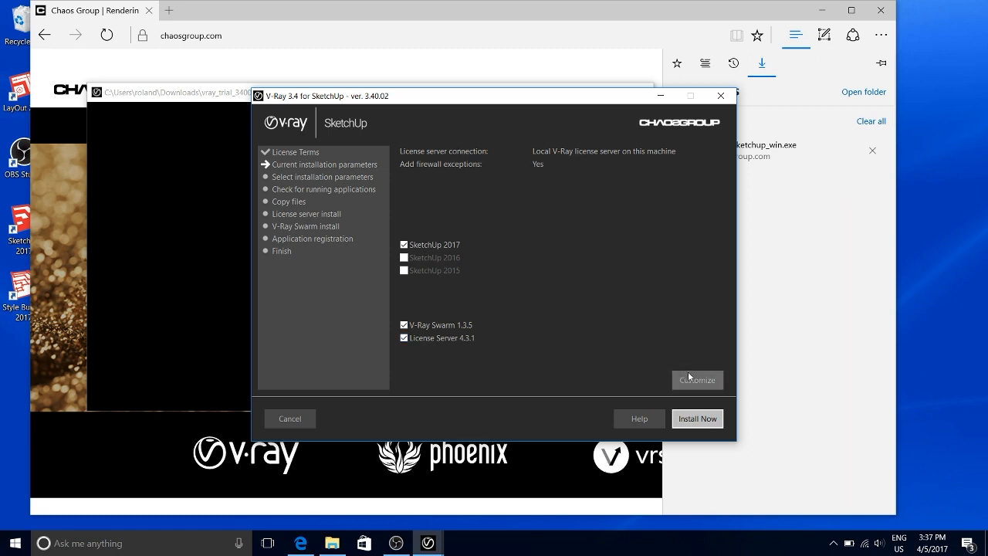
left_click(697, 380)
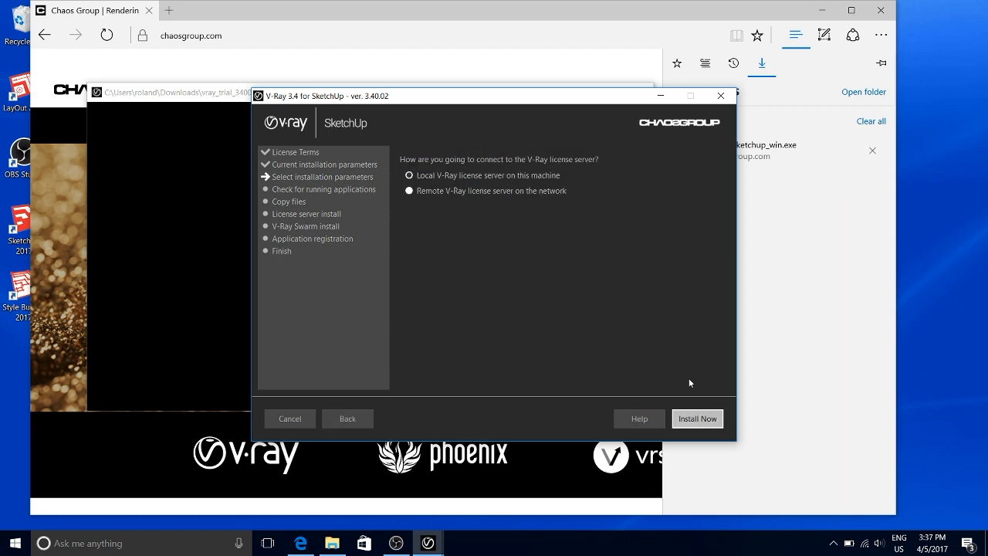
mouse_move(676, 404)
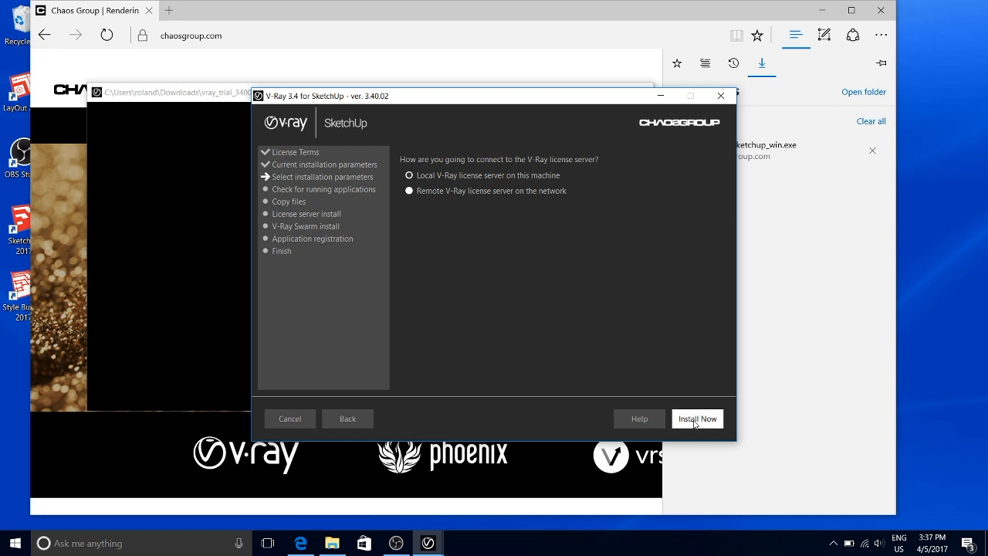
Step: Install V-Ray for SketchUp with the local license server option, letting the files copy
left_click(695, 417)
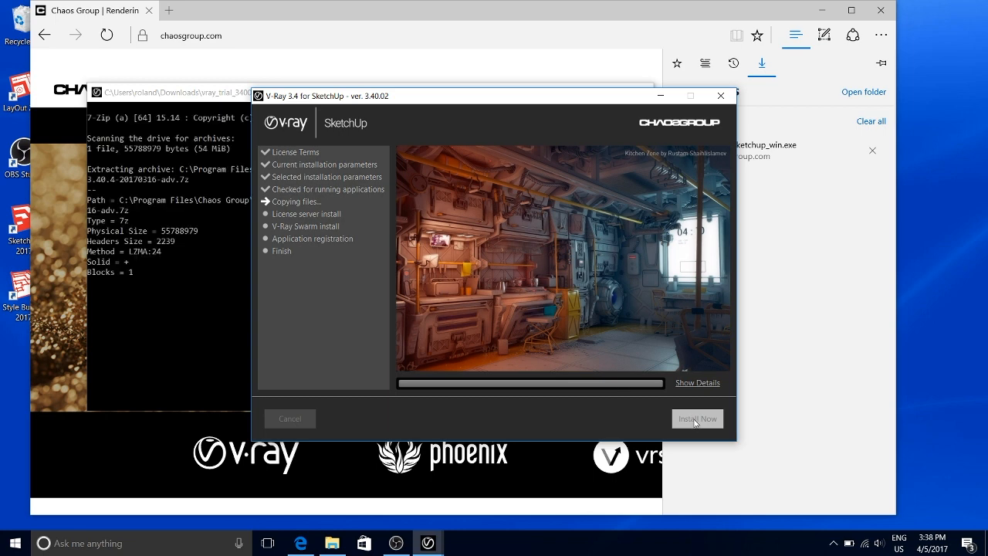
mouse_move(698, 400)
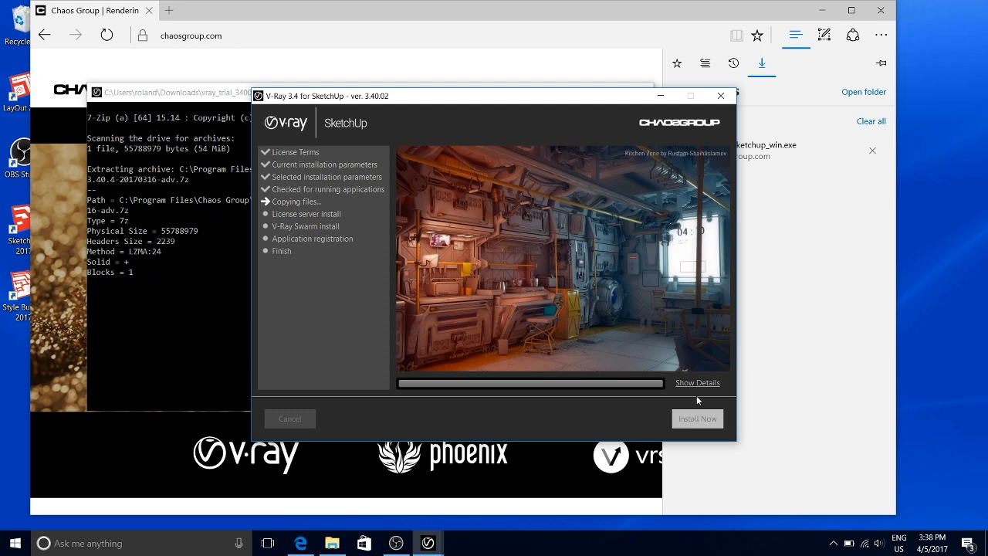
left_click(698, 383)
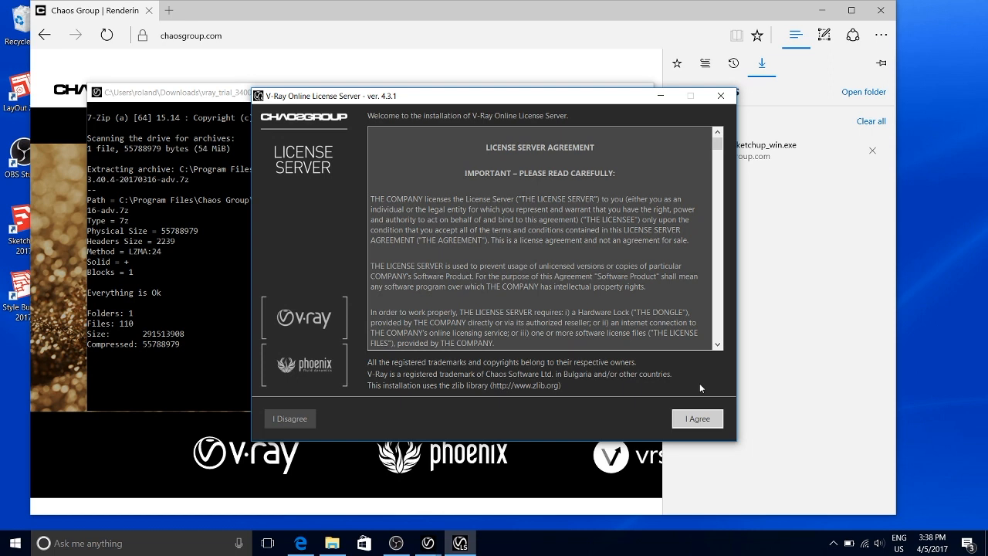
mouse_move(697, 418)
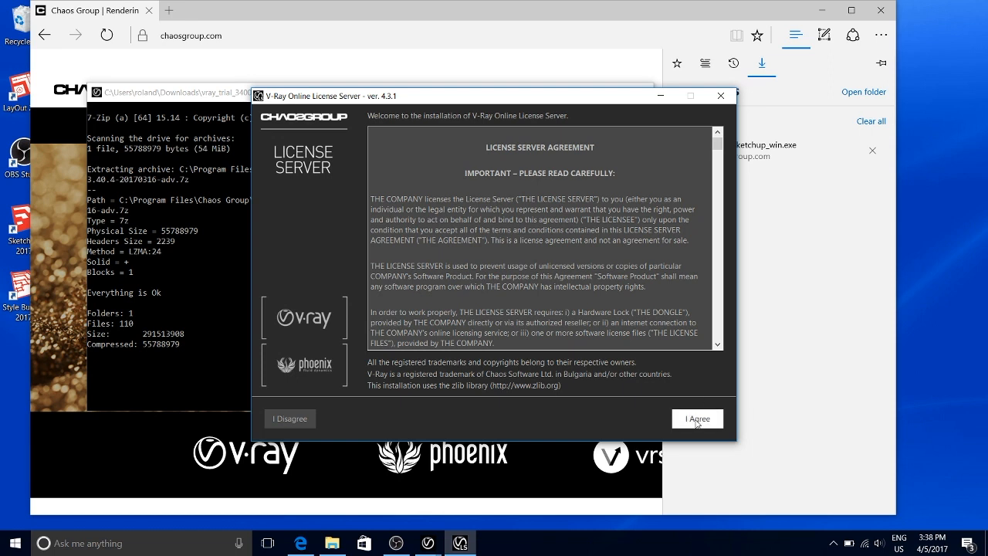
Step: Accept the License Server agreement and customize its directory and firewall exception settings
left_click(695, 417)
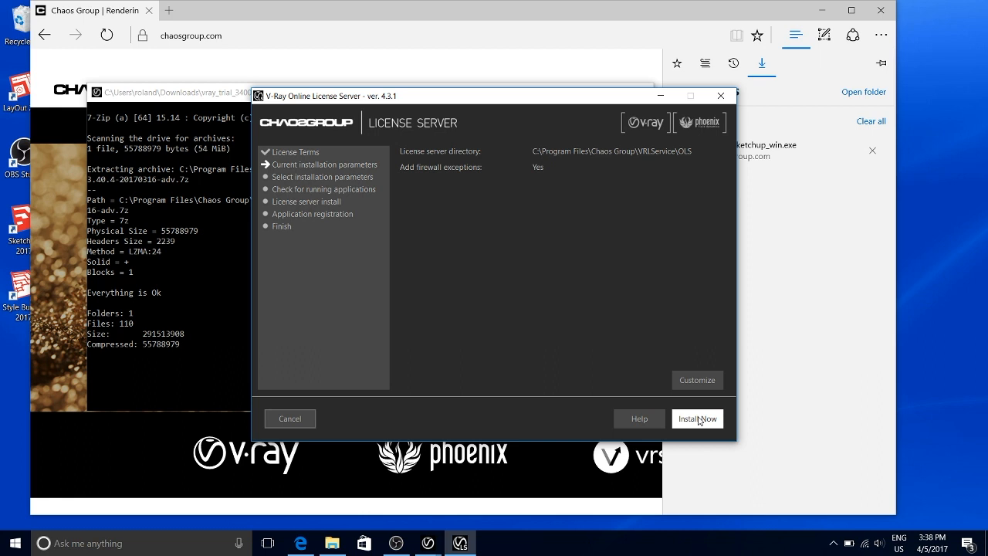
mouse_move(686, 320)
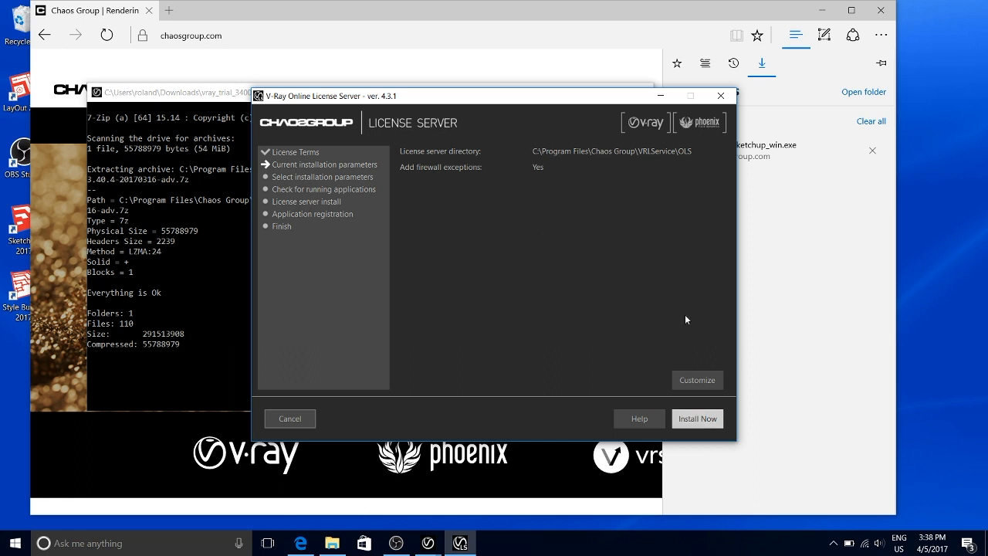
left_click(697, 380)
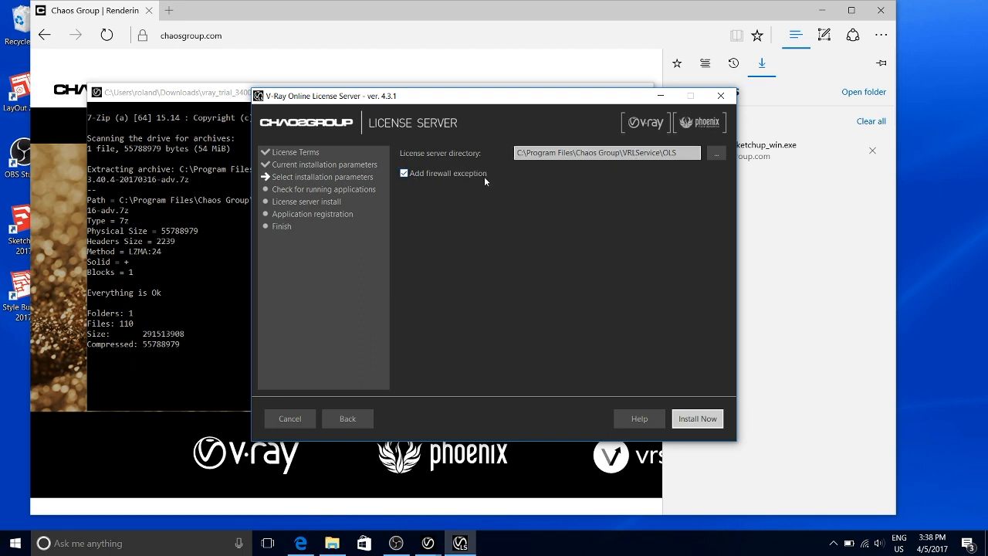
mouse_move(377, 185)
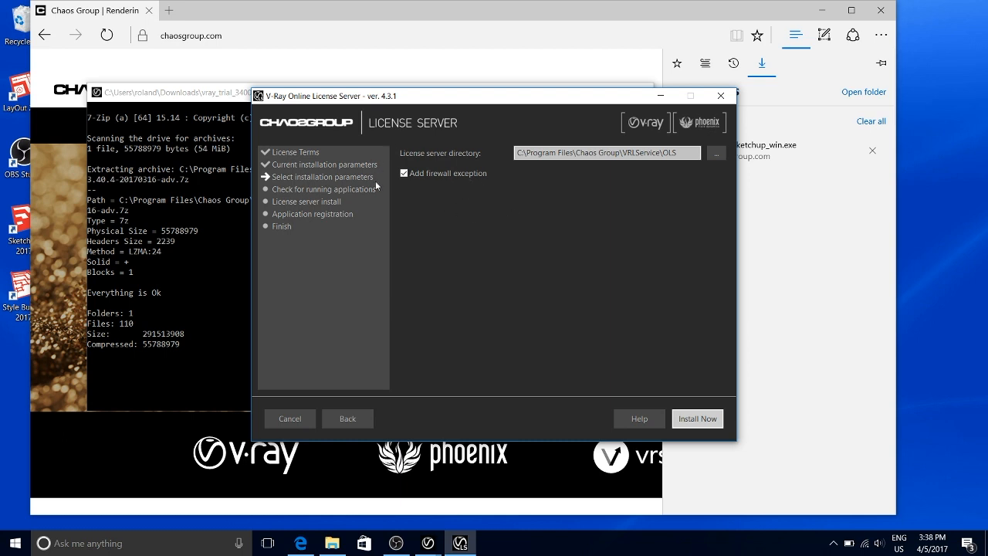
mouse_move(447, 198)
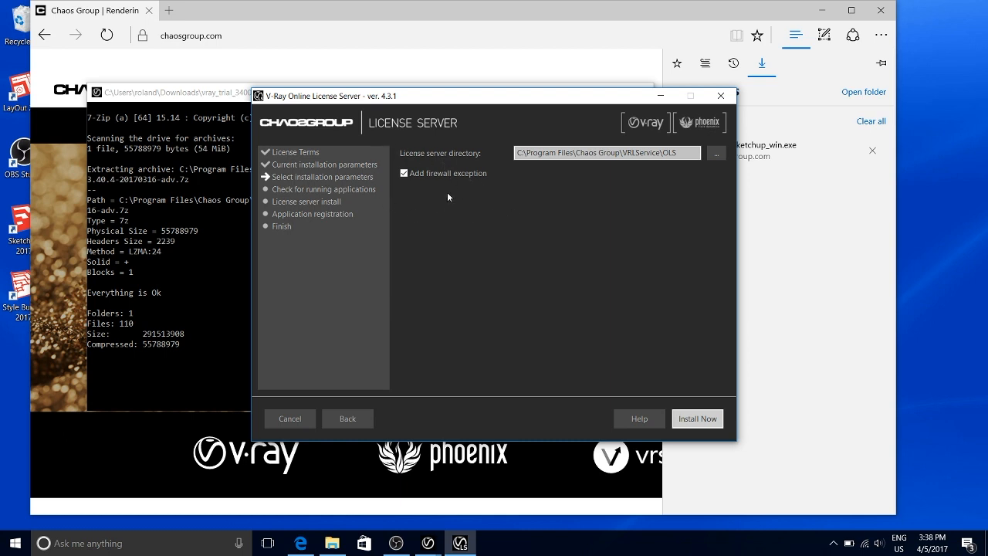
mouse_move(555, 218)
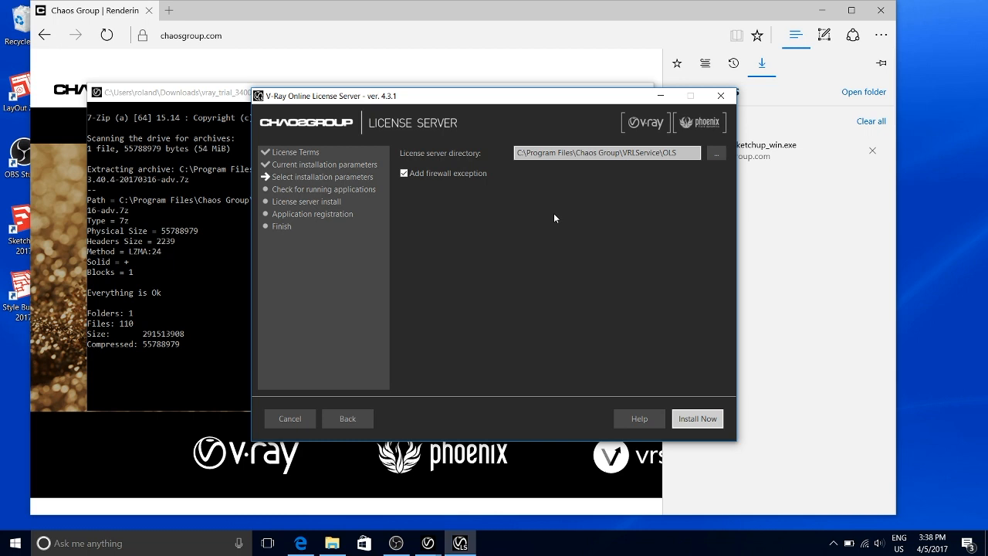
mouse_move(559, 219)
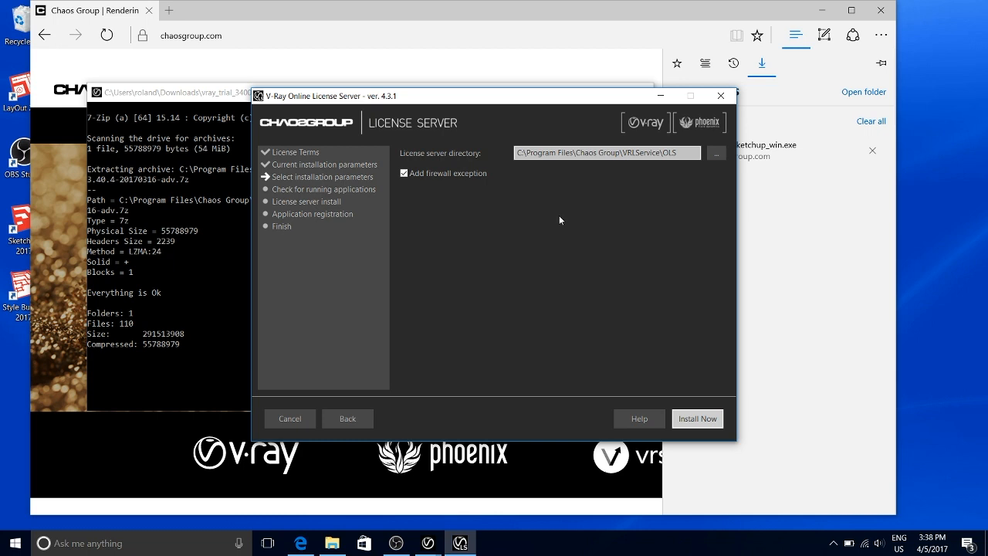
mouse_move(698, 417)
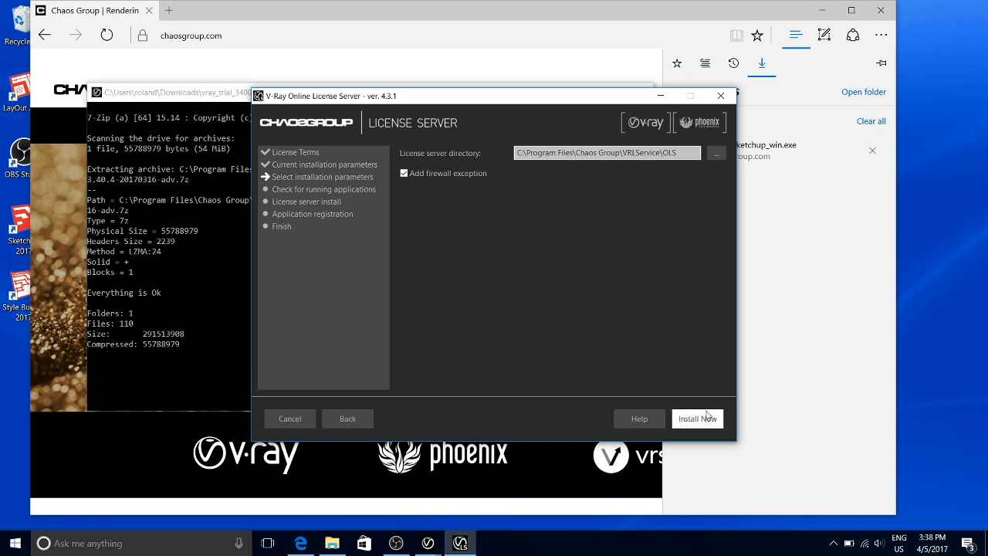
Step: Install the V-Ray Online License Server and finish the installer once it completes
left_click(697, 417)
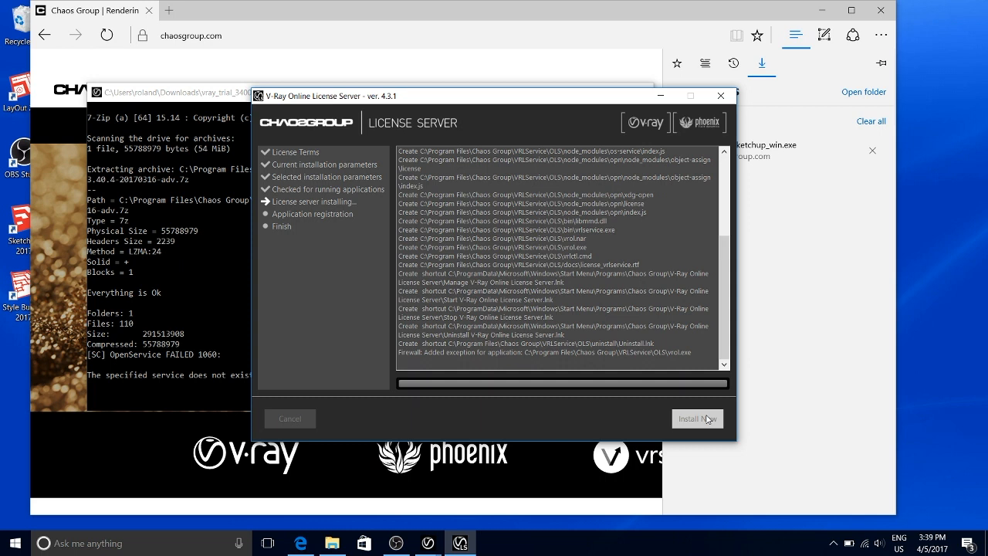
left_click(695, 418)
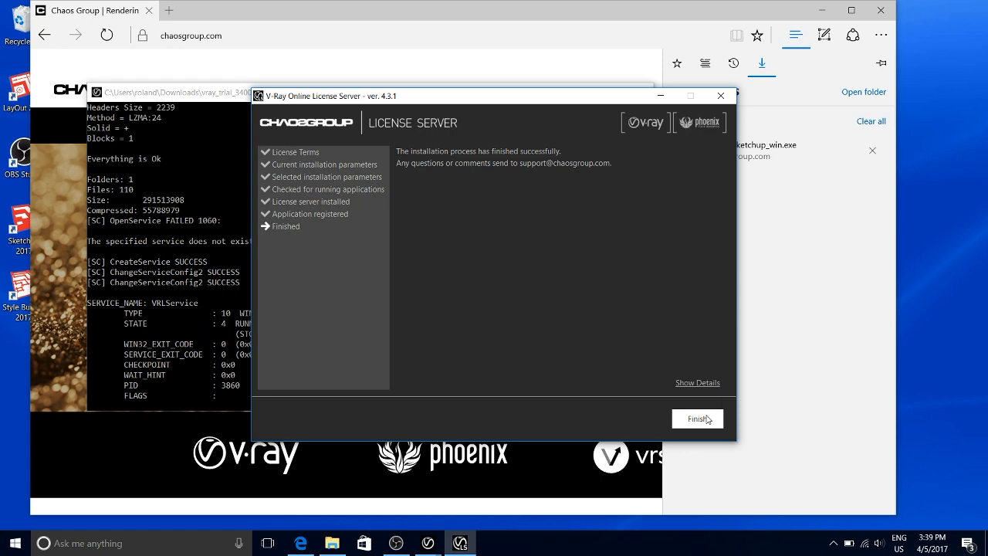
left_click(695, 419)
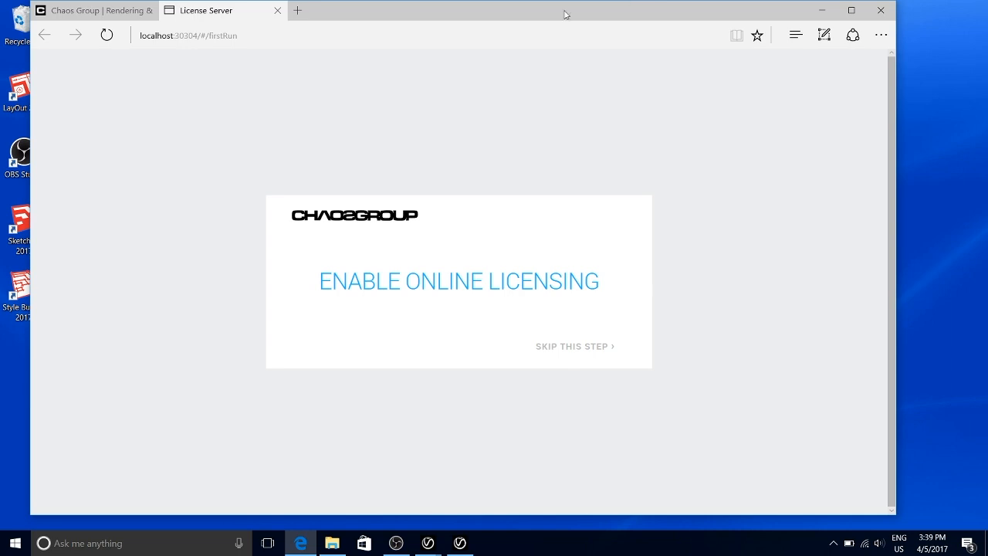
mouse_move(303, 116)
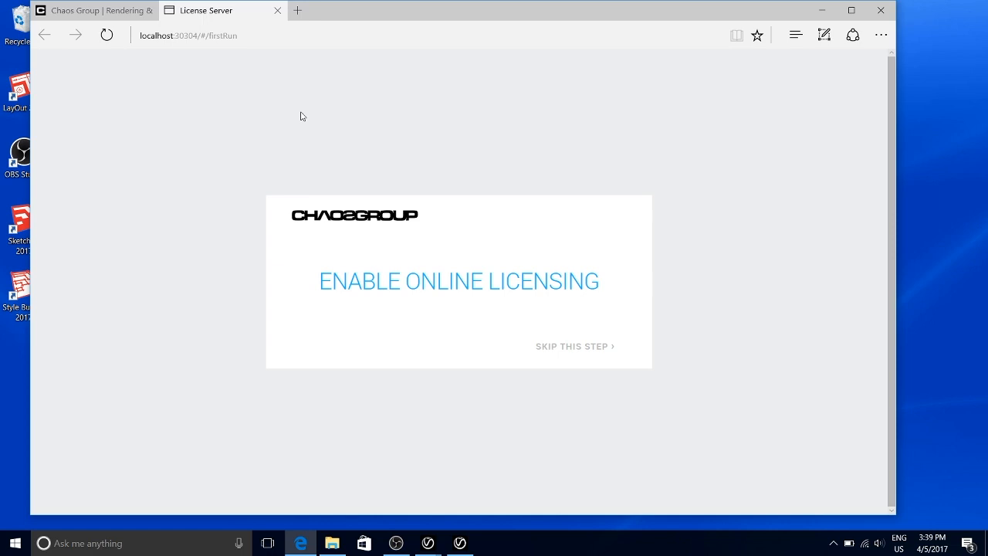
Step: Bring up the License Server first-run page at localhost:30304 offering online licensing
left_click(194, 34)
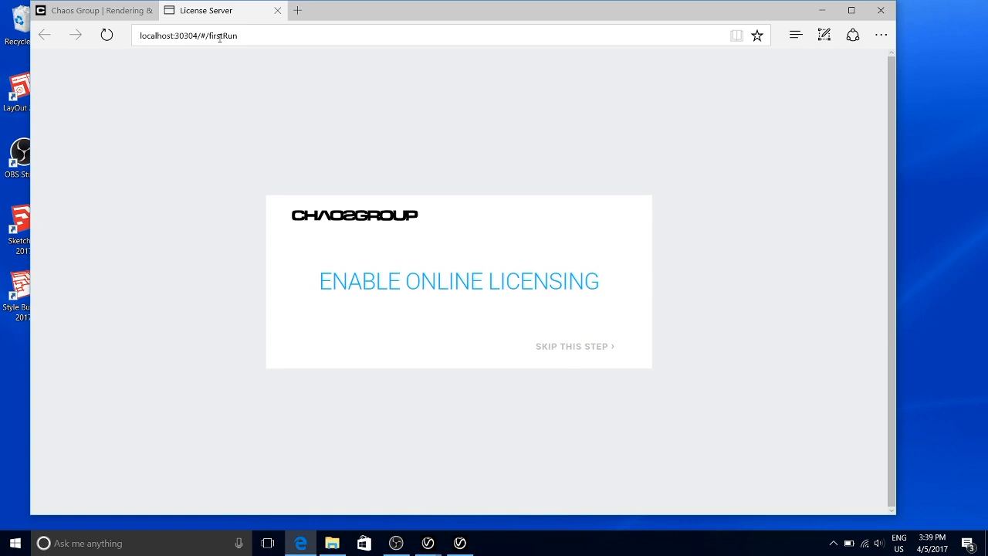
mouse_move(431, 281)
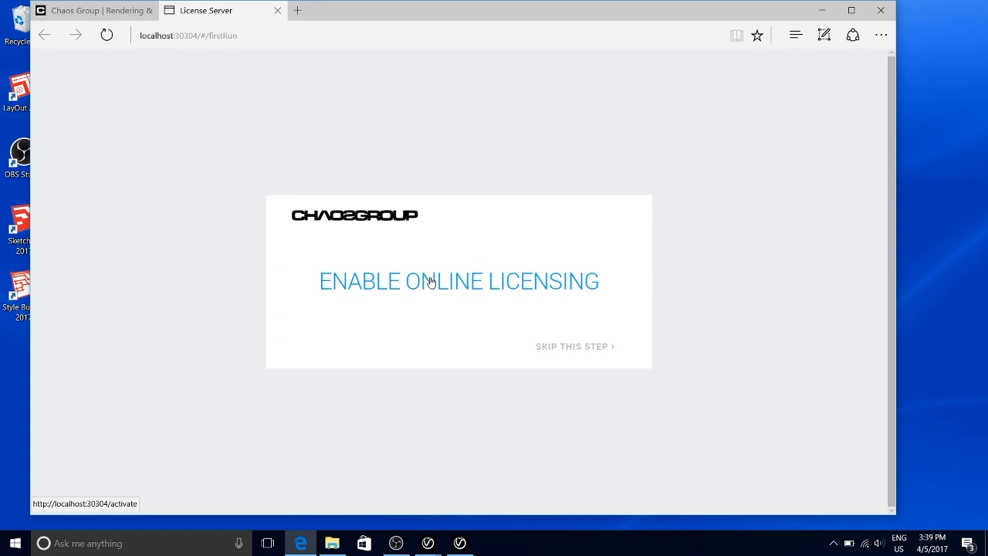
Step: Enable online licensing by signing in with the saved Chaos Group account username and password
left_click(458, 281)
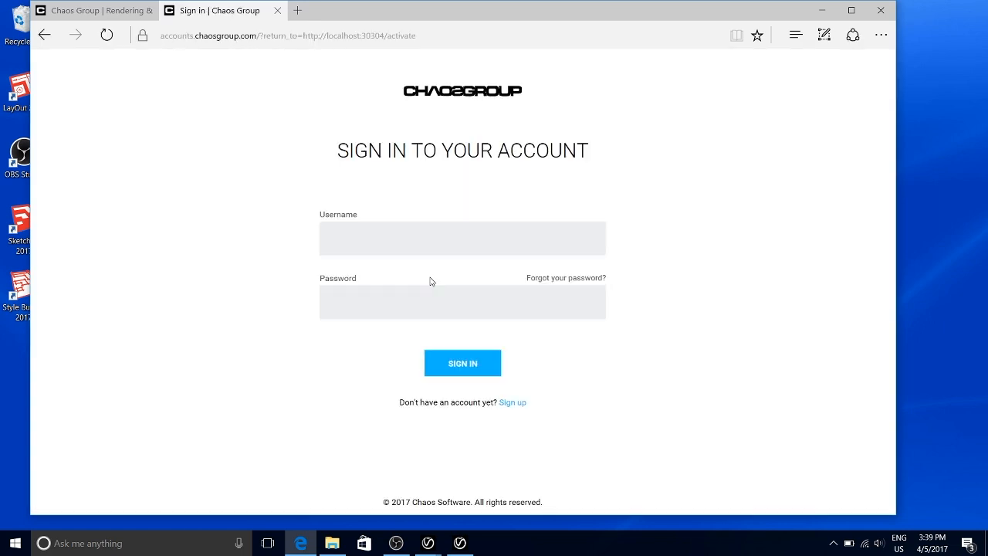
mouse_move(430, 272)
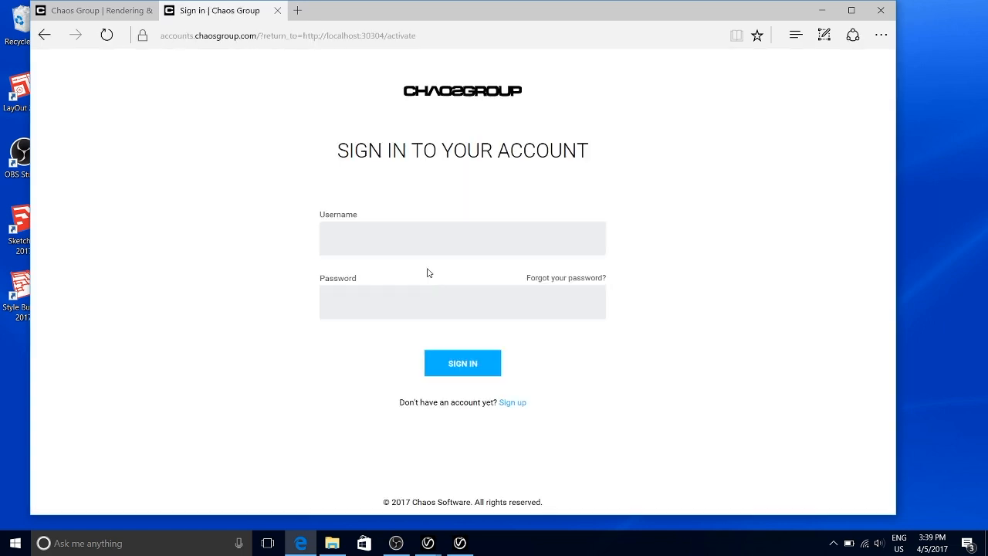
type("c")
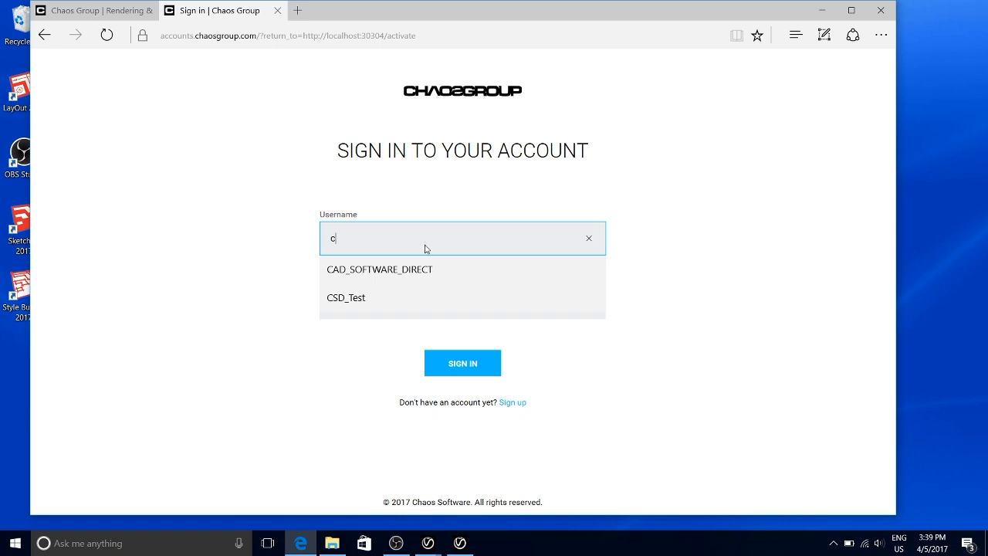
left_click(380, 268)
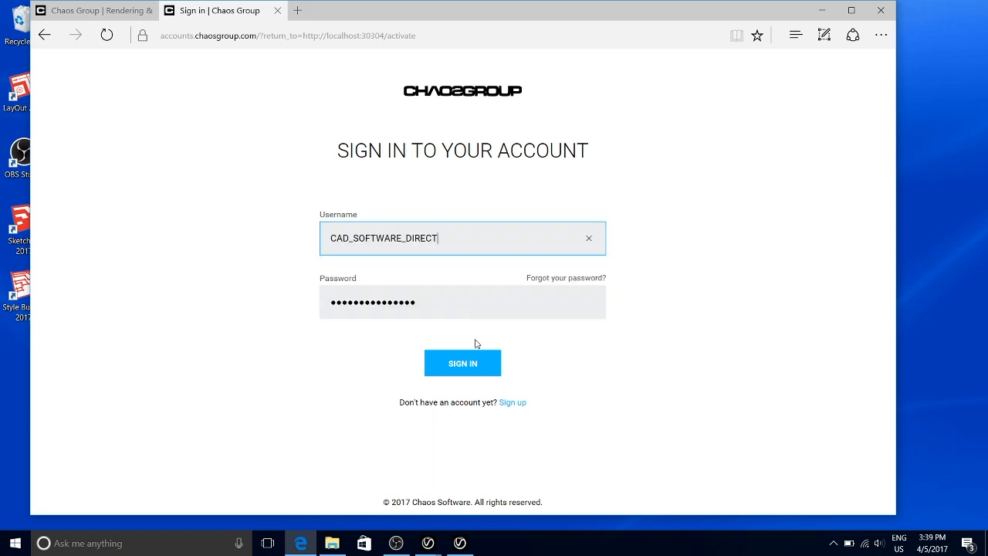
left_click(463, 363)
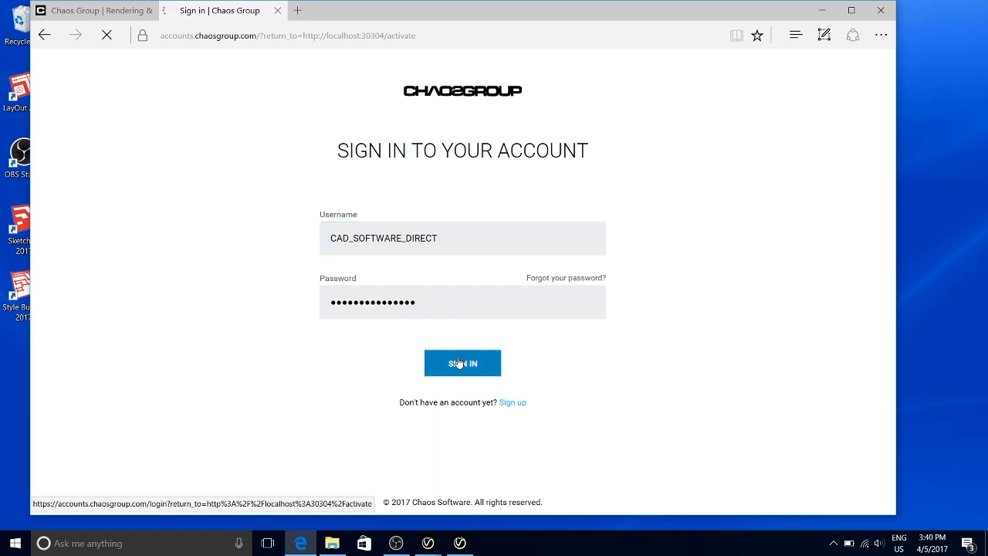
left_click(464, 363)
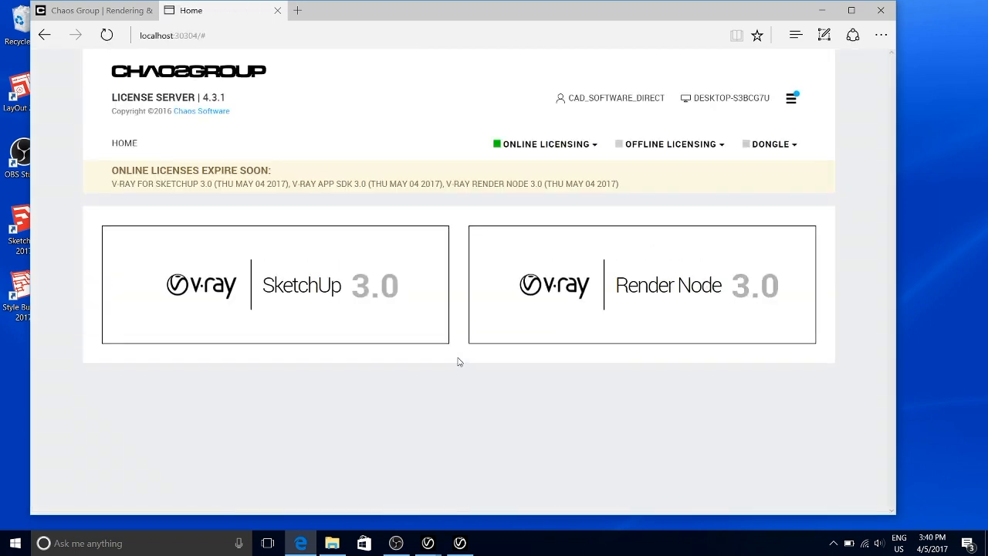
mouse_move(458, 363)
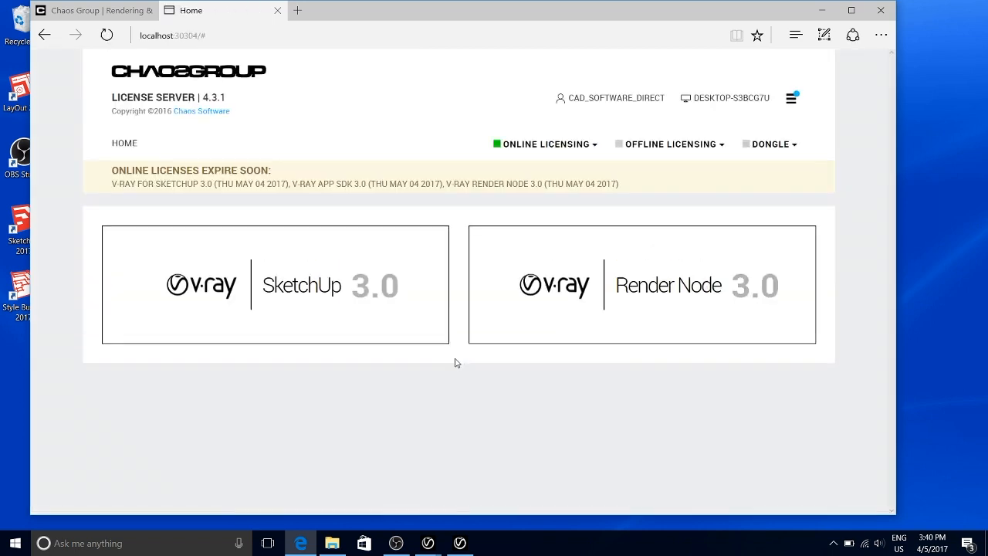
mouse_move(286, 312)
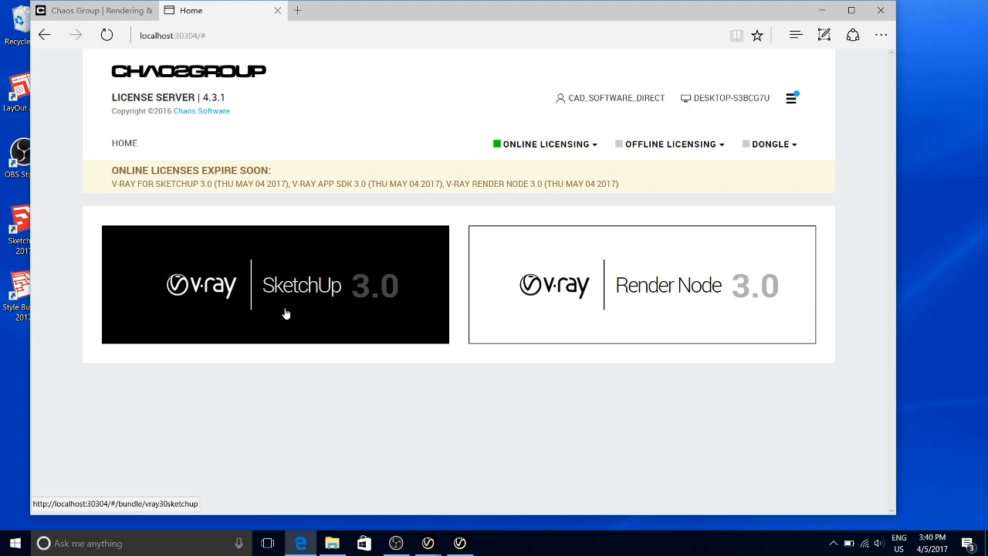
mouse_move(603, 284)
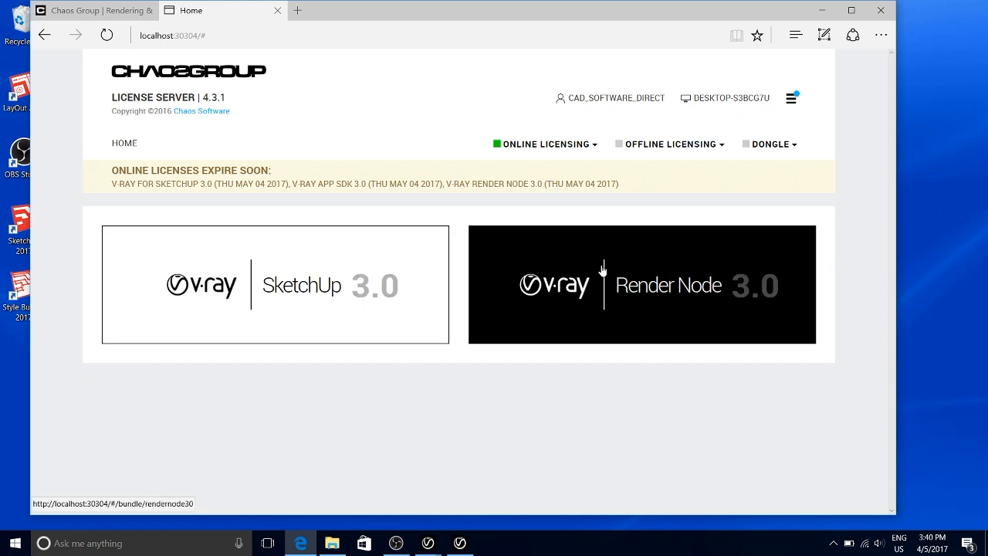
Step: View the V-Ray SketchUp 3.0 license table with its total, engaged and free counts
left_click(275, 284)
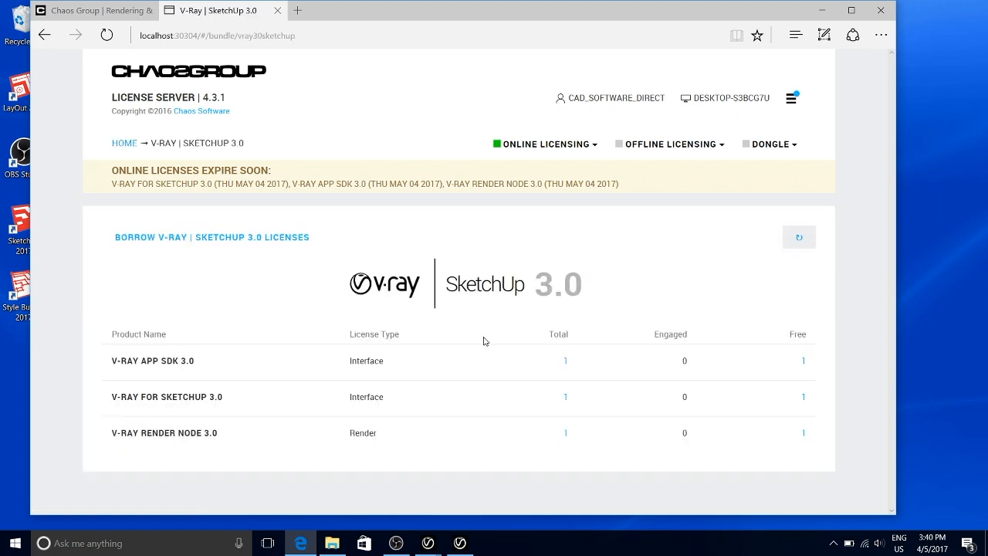
mouse_move(602, 408)
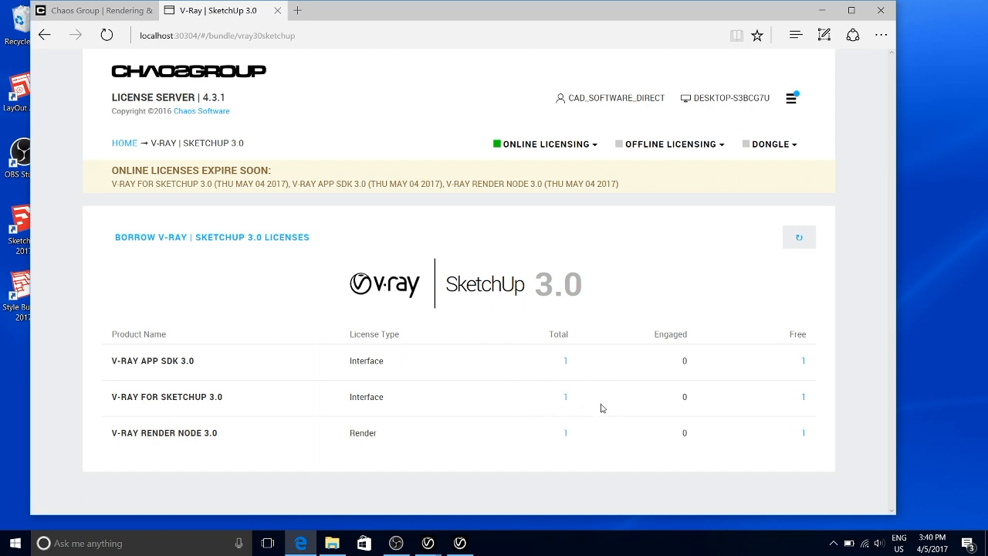
mouse_move(703, 409)
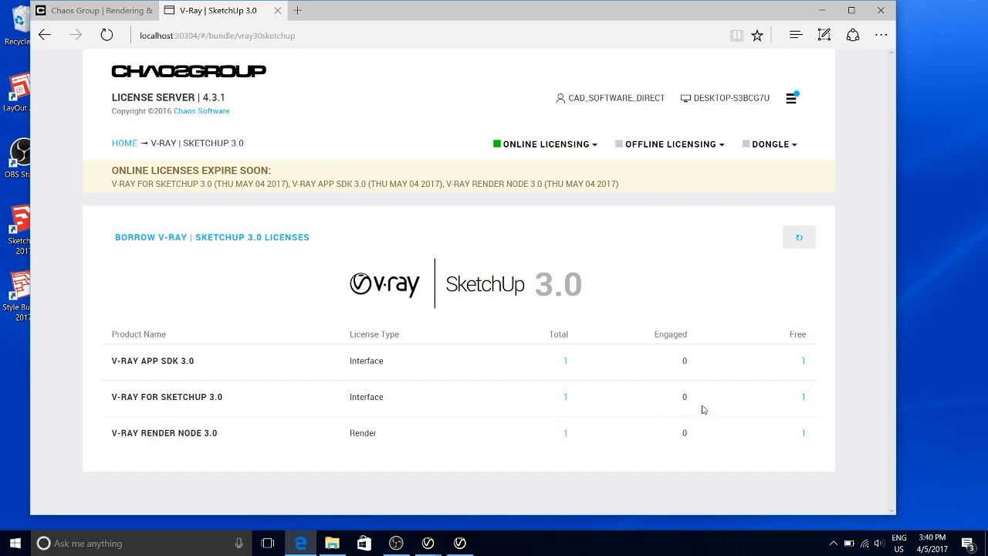
mouse_move(809, 404)
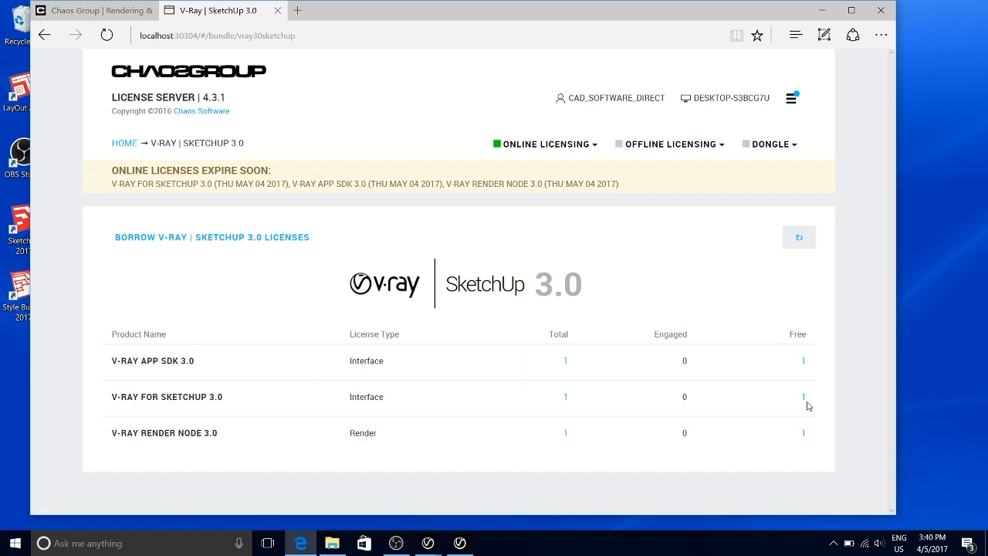
mouse_move(485, 226)
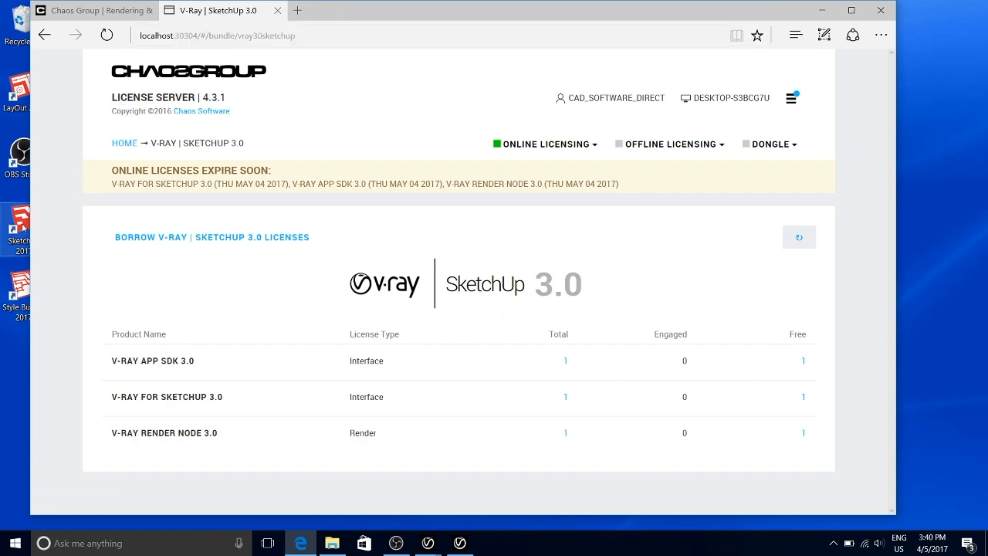
mouse_move(15, 224)
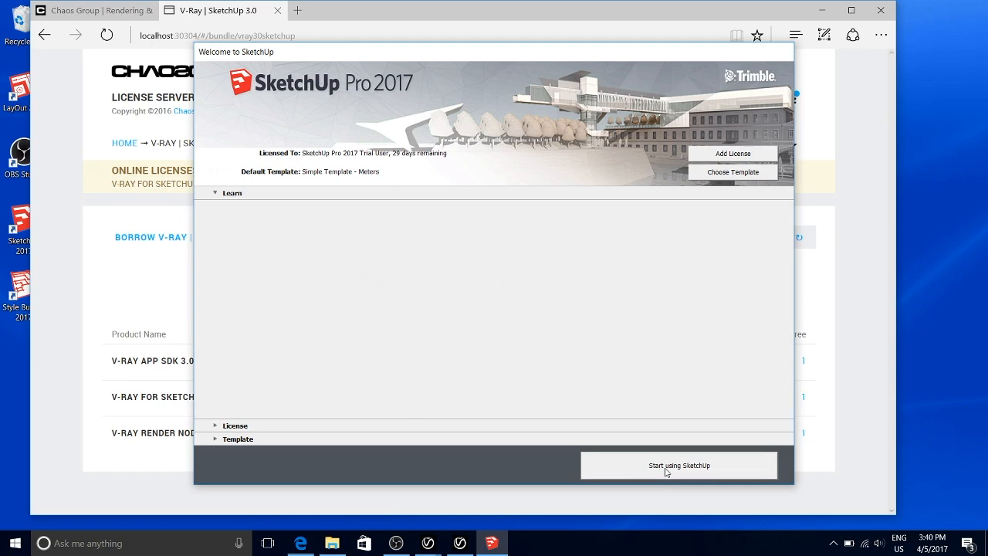
Step: Start using SketchUp from the welcome window into a new empty model
left_click(680, 465)
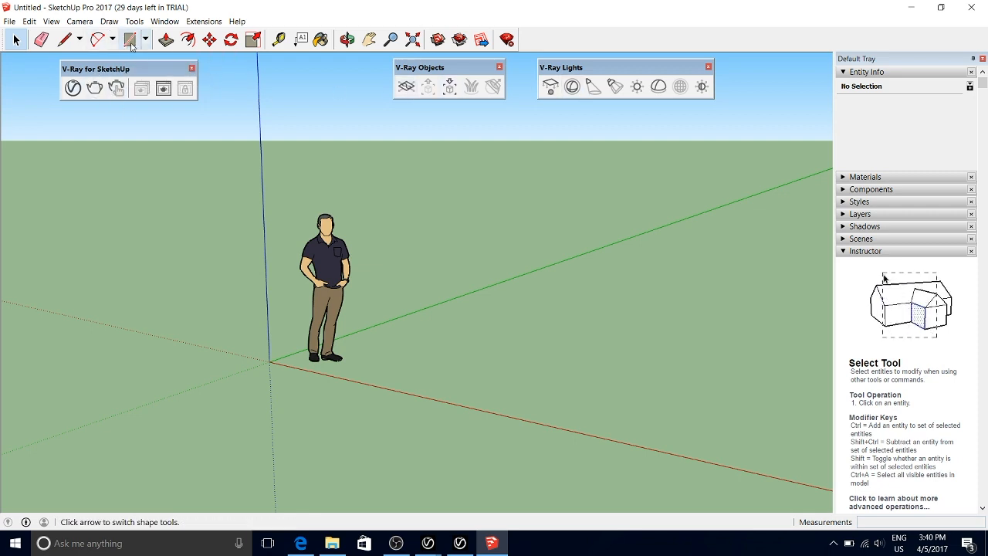
Step: Draw a large rectangle on the ground and push it up into a box for rendering
left_click(130, 38)
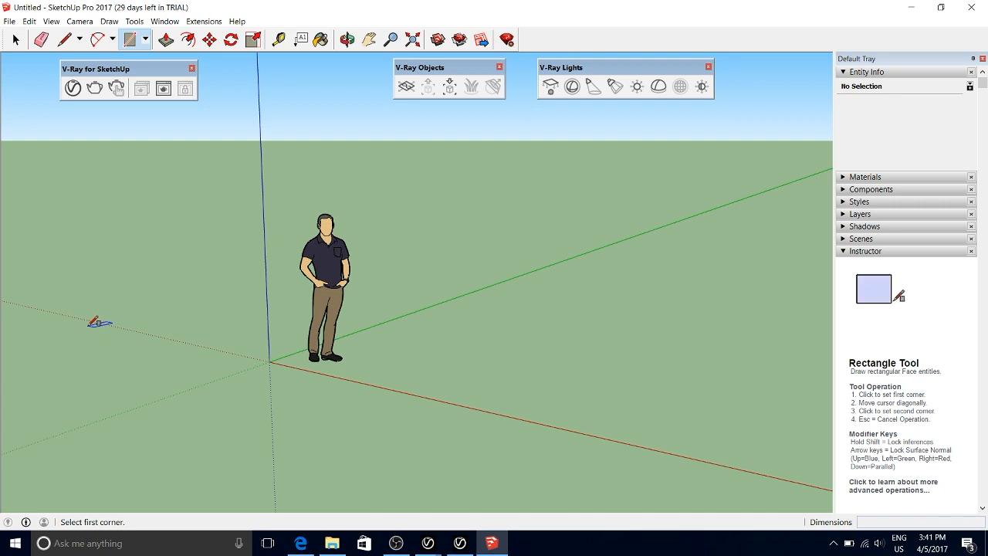
left_click_drag(100, 323, 686, 310)
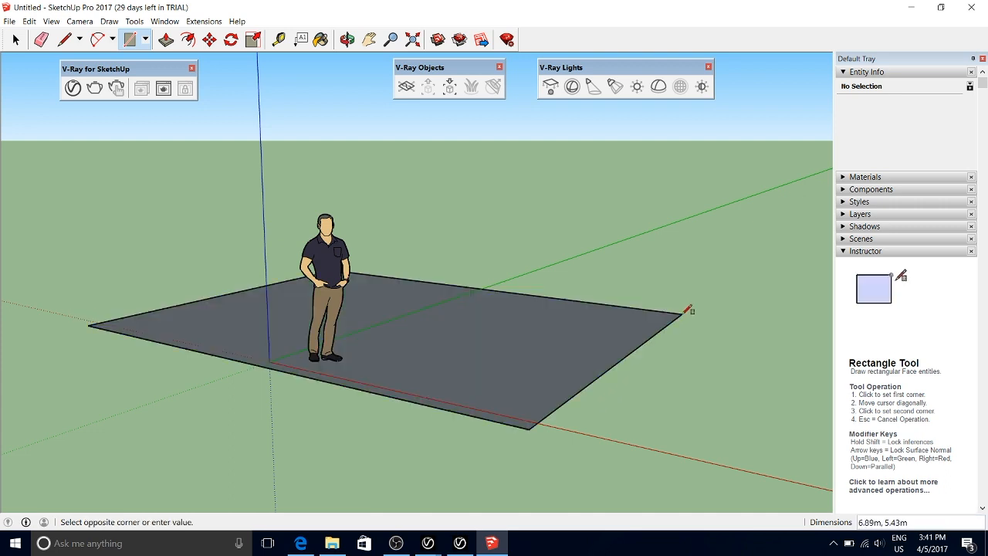
left_click(167, 40)
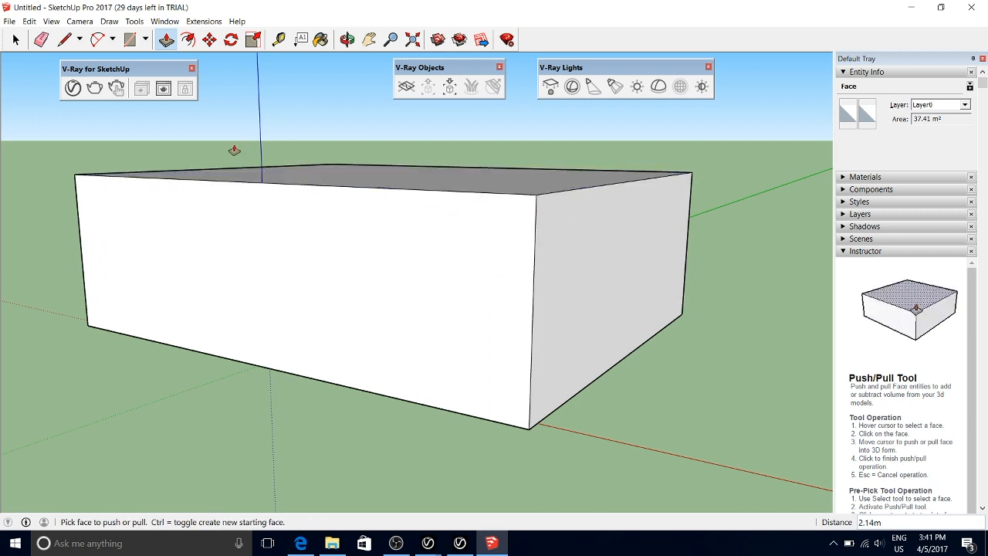
left_click(96, 86)
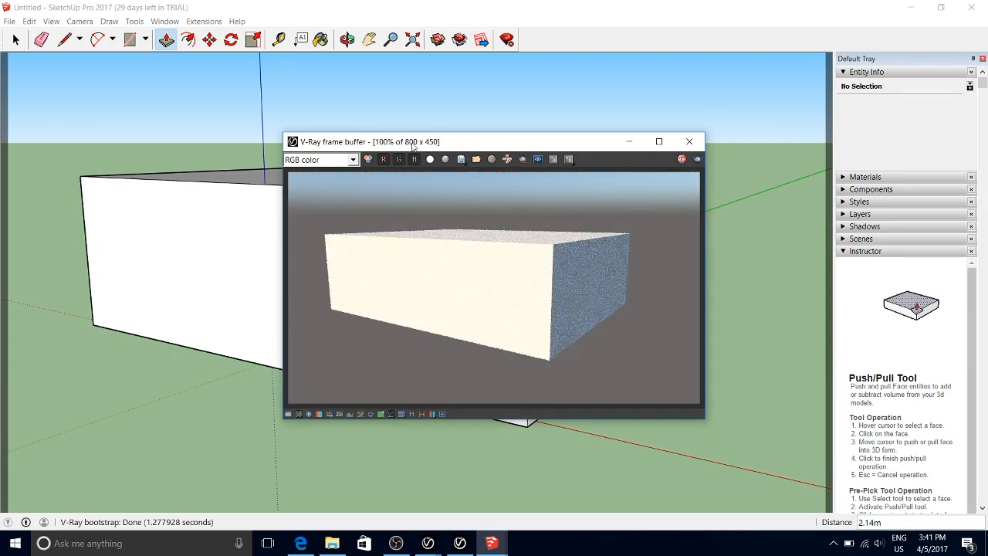
Step: Move the V-Ray frame buffer and Progress windows aside while the render finishes
left_click_drag(414, 142, 383, 176)
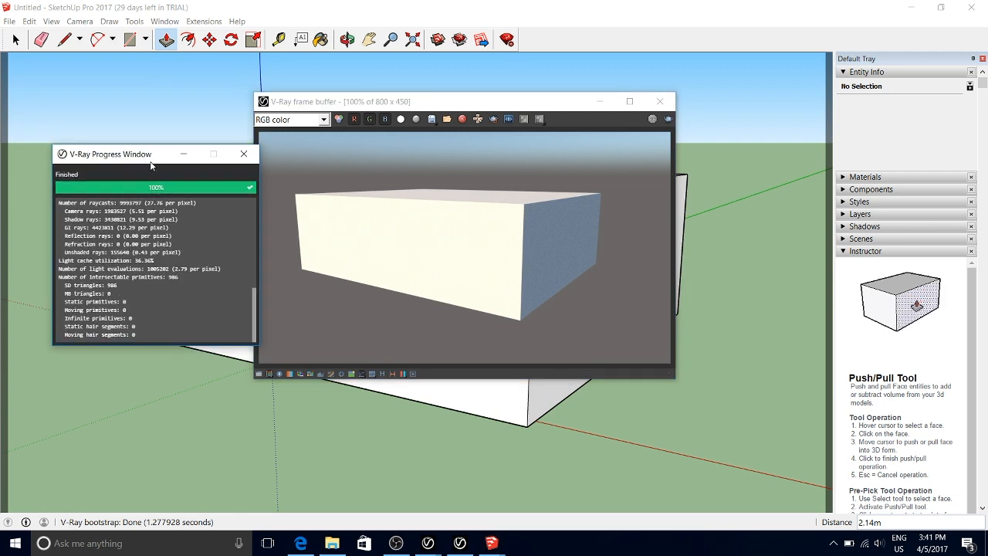
left_click_drag(154, 155, 131, 133)
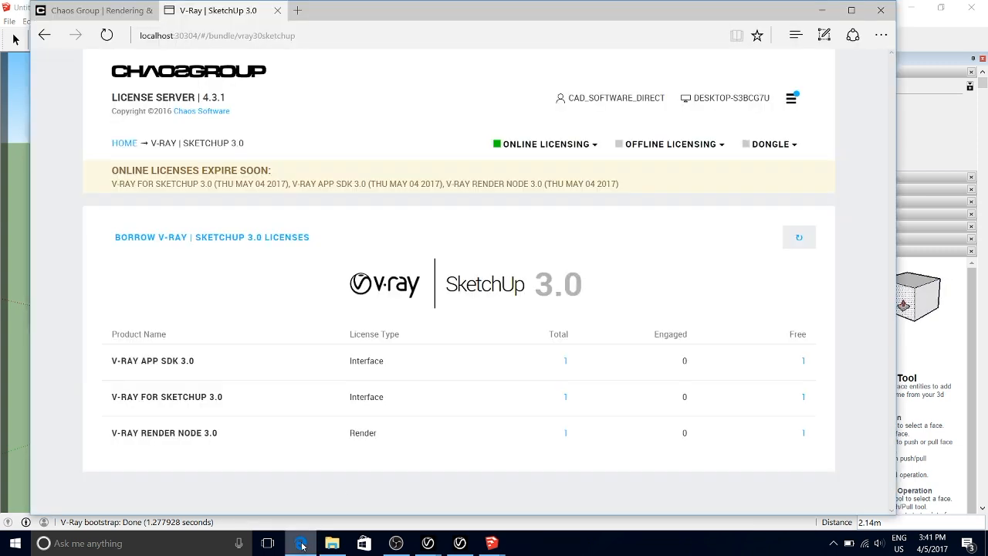
Step: Return to the license server home page and briefly review the Dongle Licensing dropdown
left_click(123, 142)
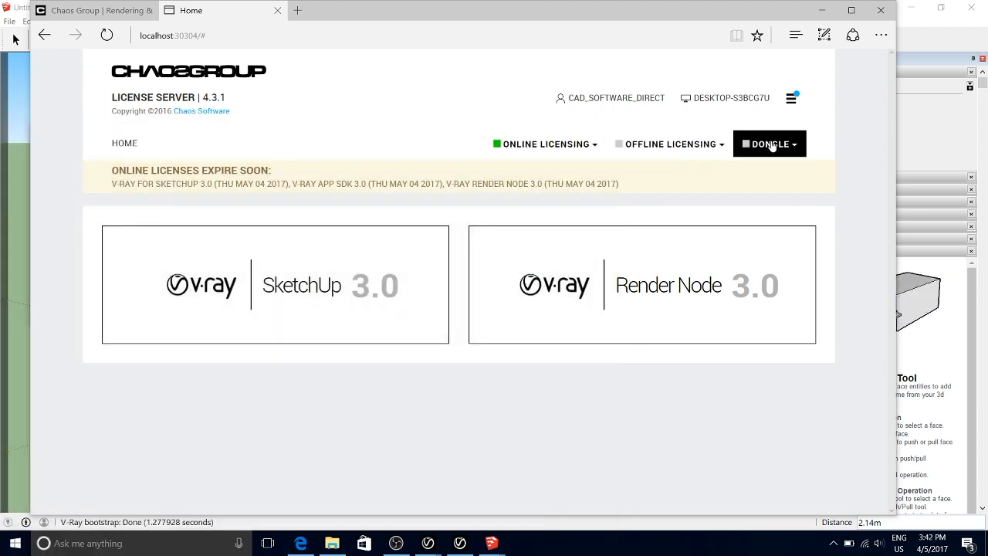
left_click(769, 145)
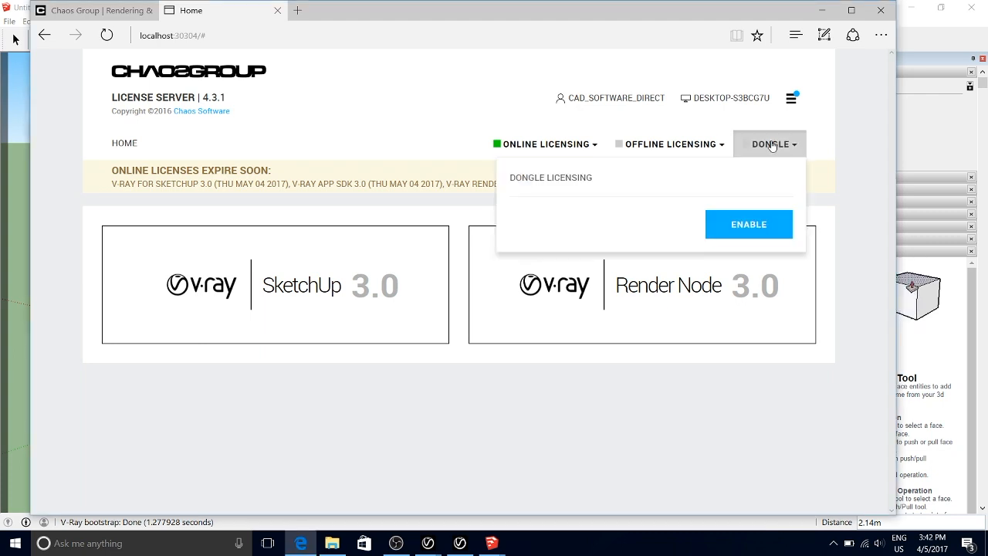
left_click(769, 143)
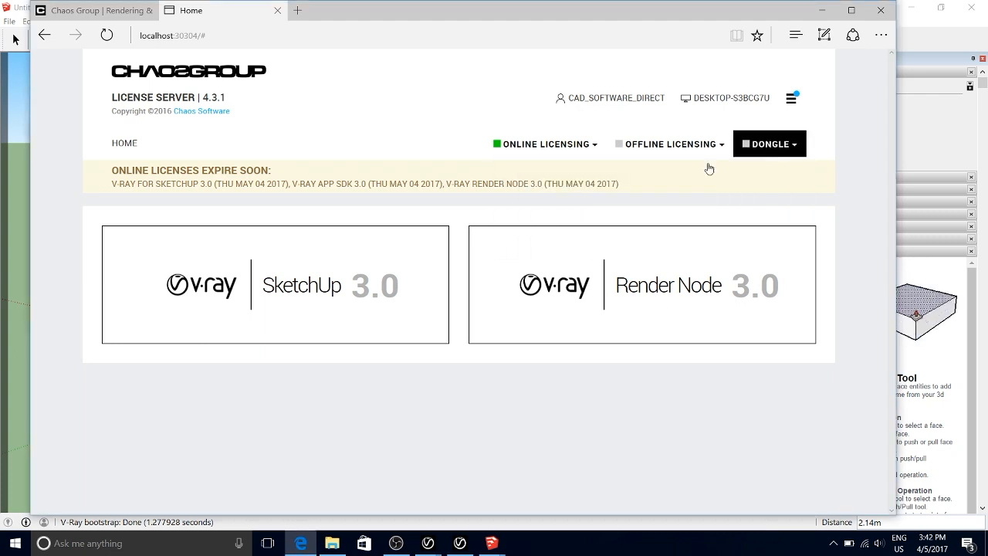